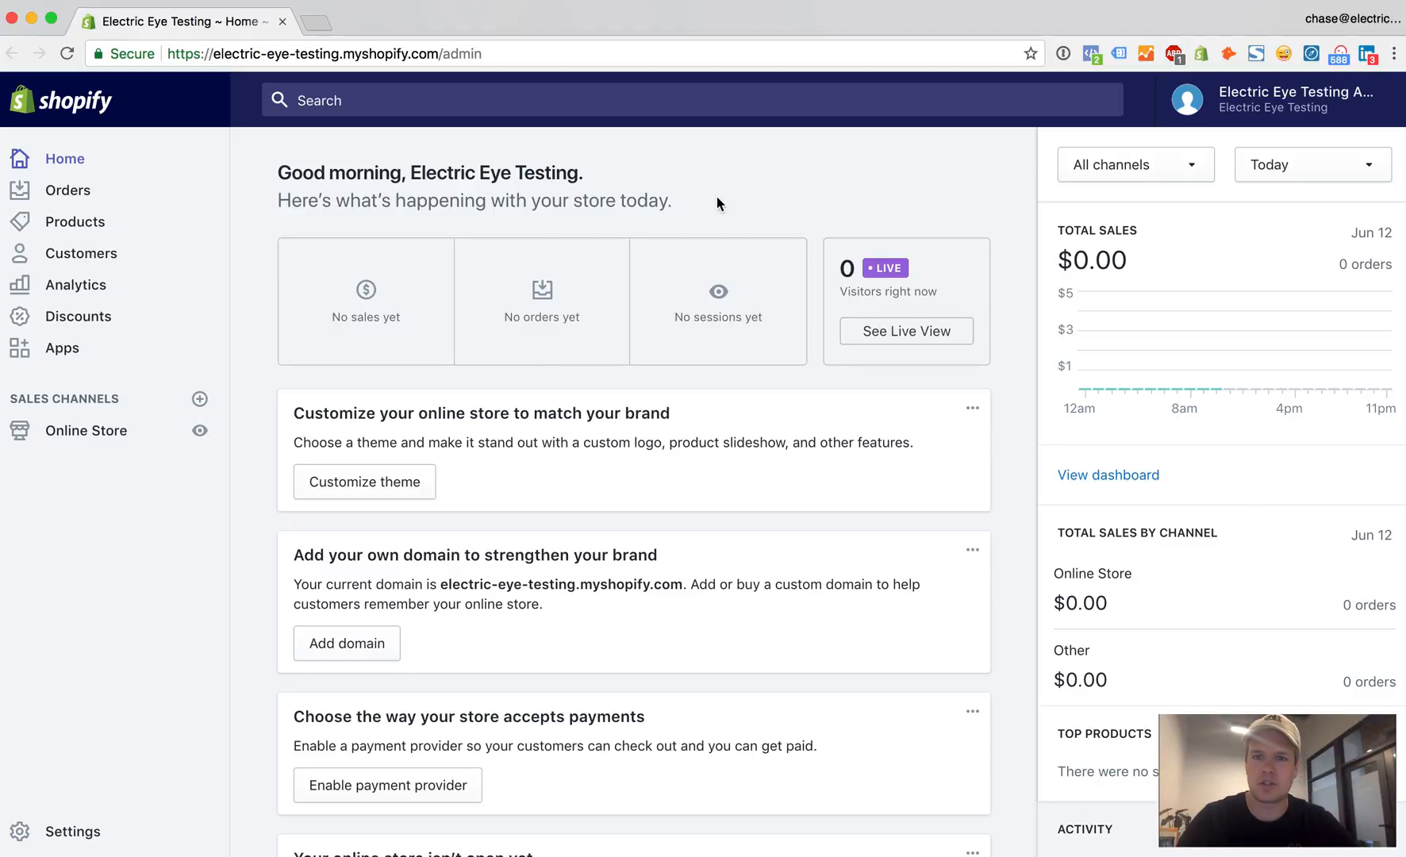
Add the Metallica Long Sleeve Shirt as the product customers must buy
{"action": "left_click", "coordinate": [79, 316]}
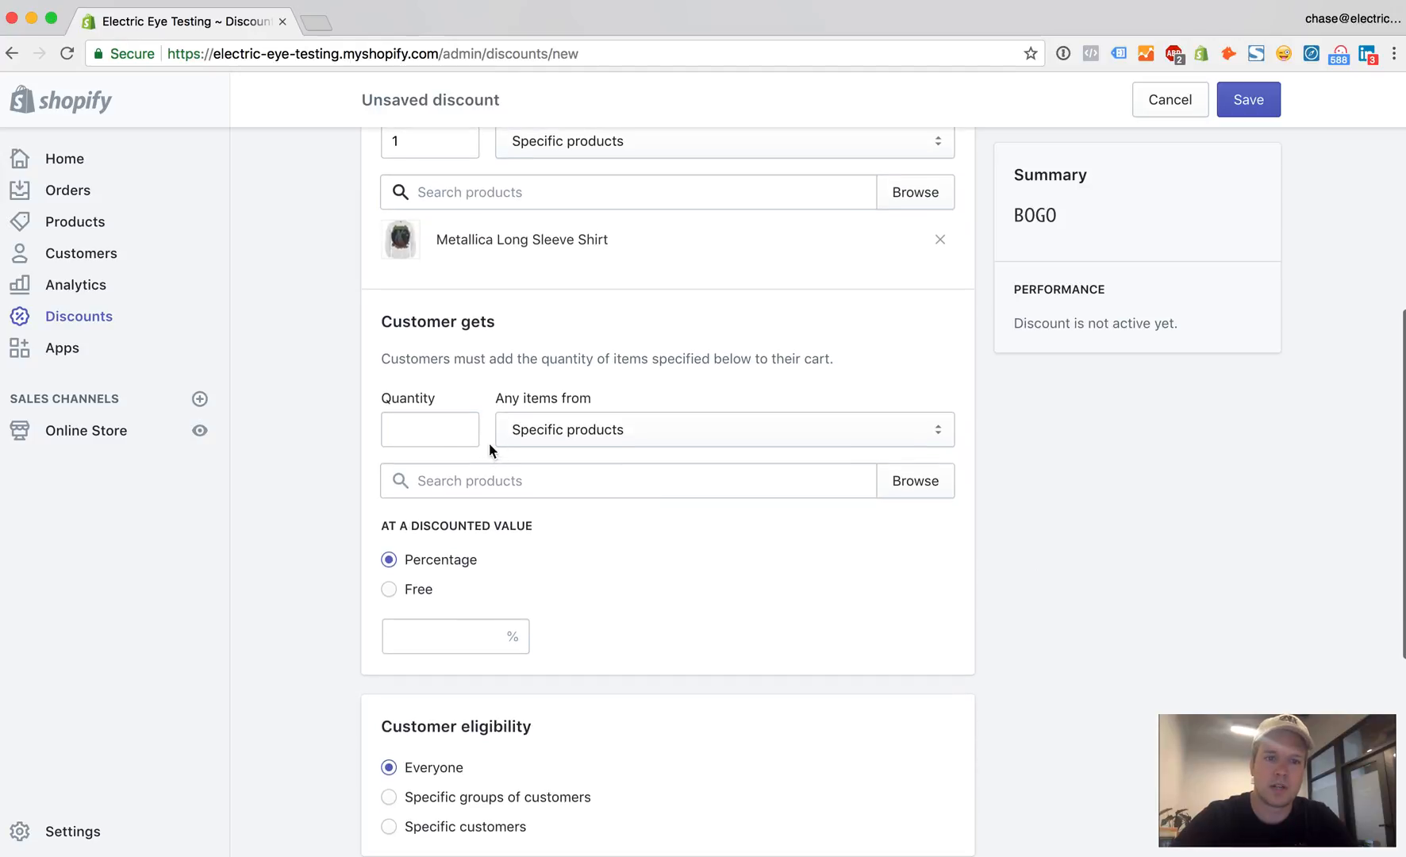